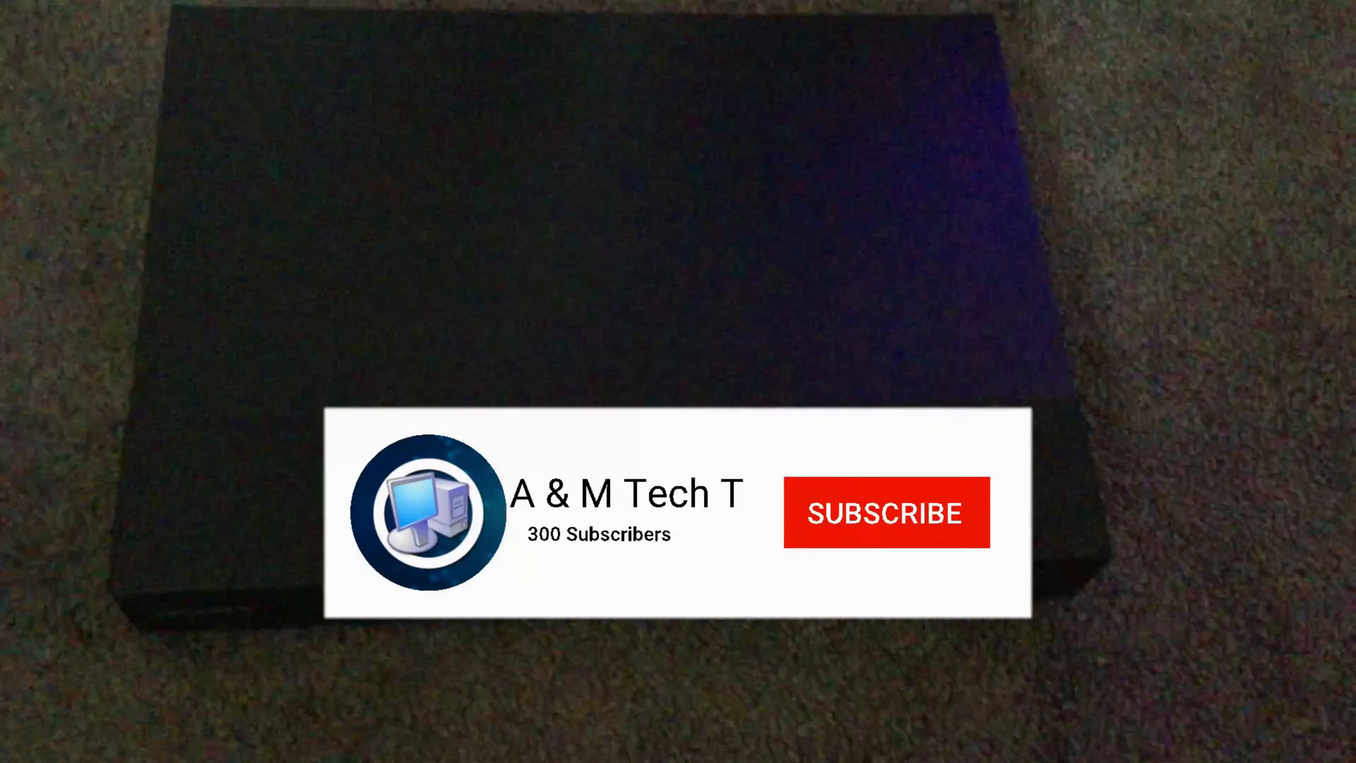
Let the channel card's Subscribe button switch to SUBSCRIBED with the count rising to 301
left_click(885, 512)
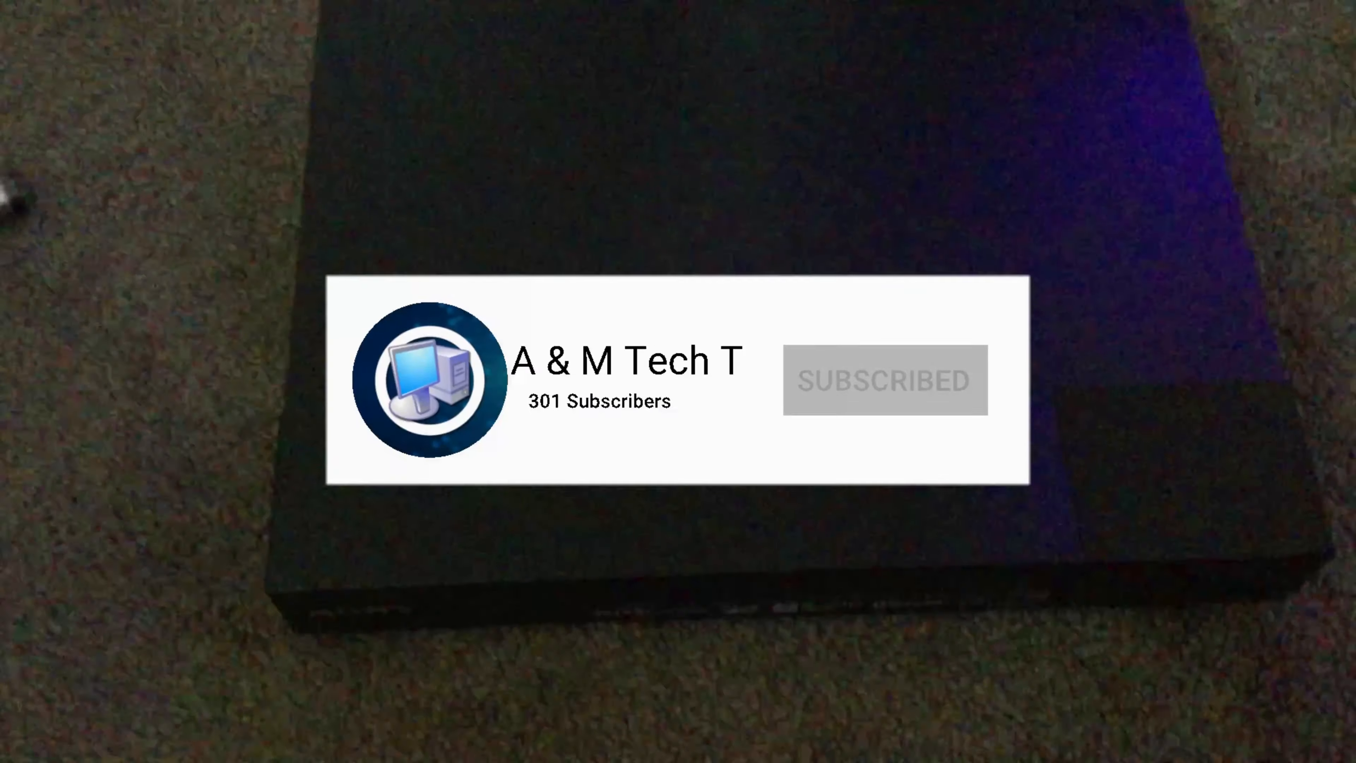